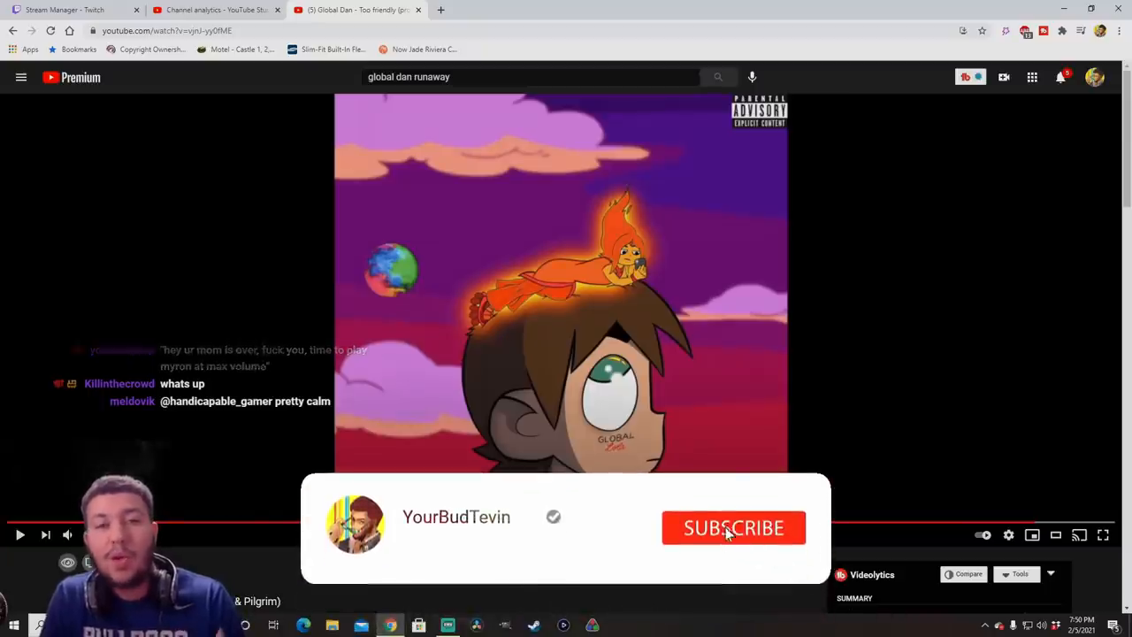
- Switch to Channel analytics, page through 'Other channels your audience watches', then scroll to other watched videos
left_click(732, 527)
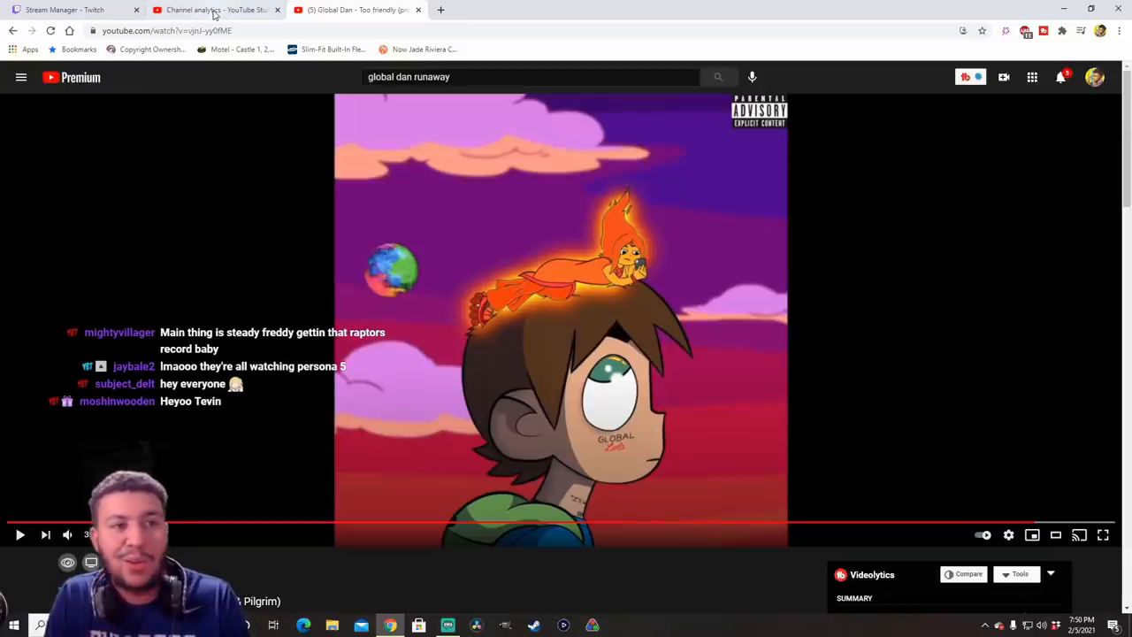
left_click(213, 11)
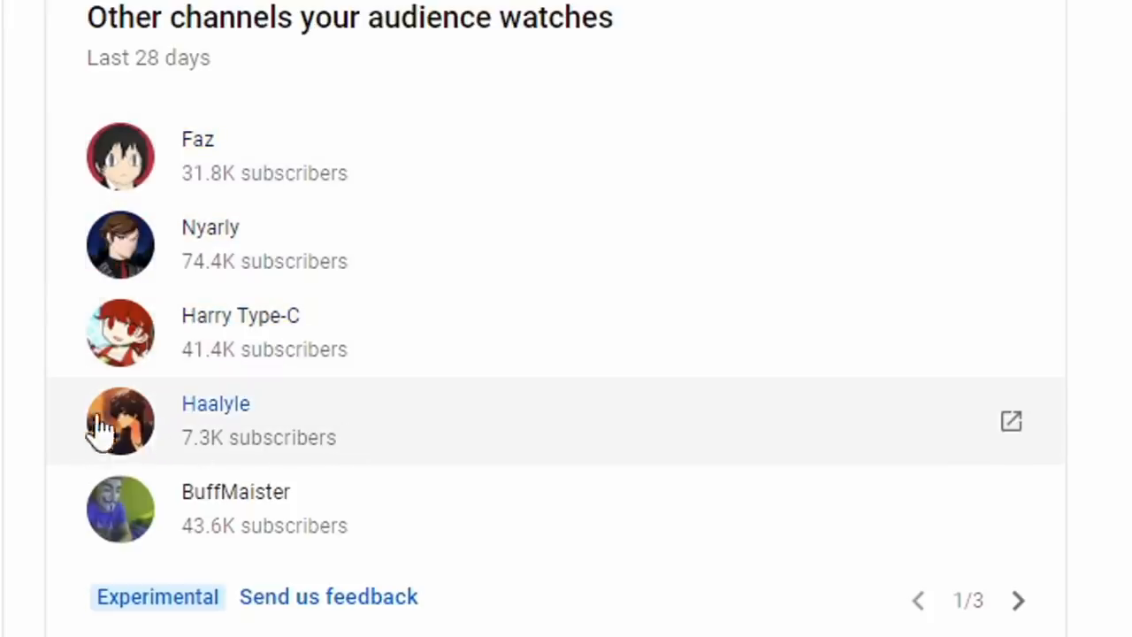
mouse_move(133, 464)
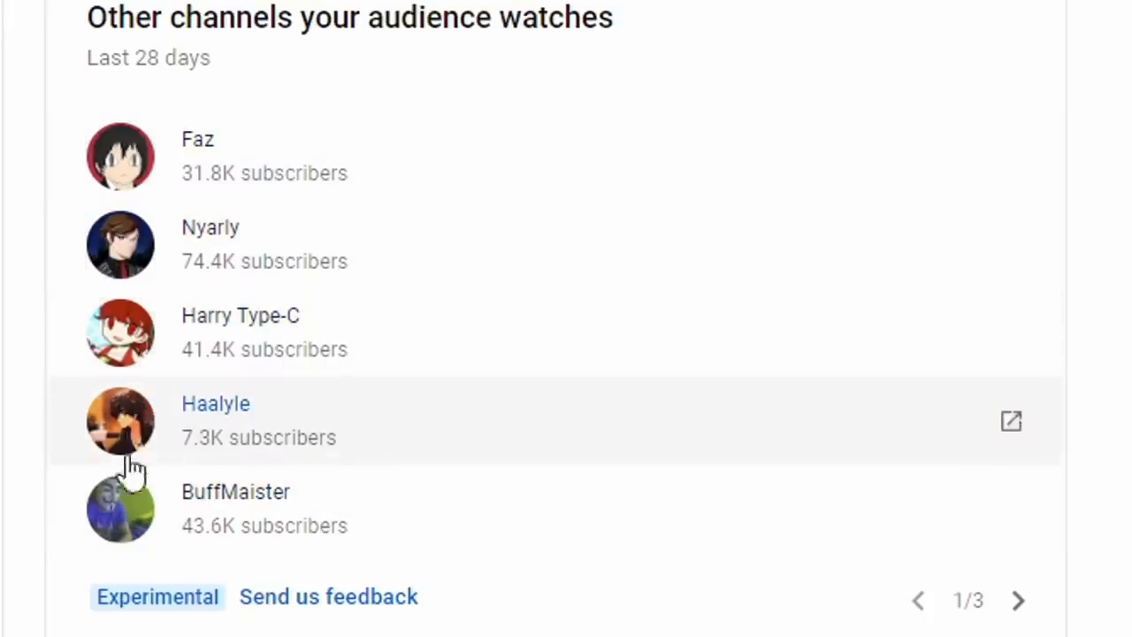
left_click(1019, 601)
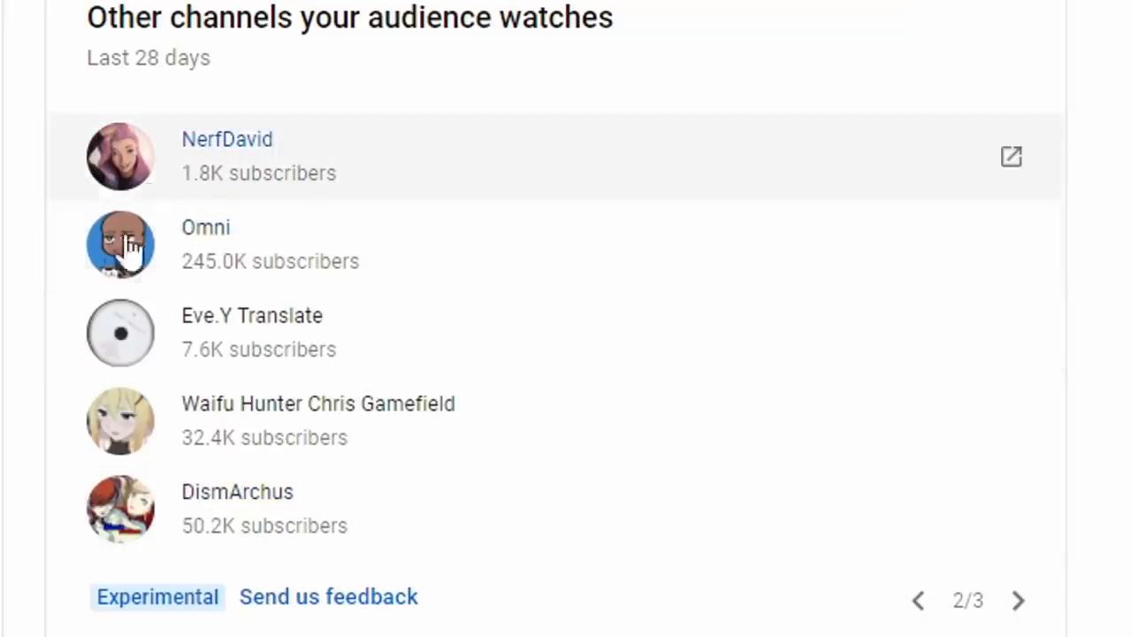
mouse_move(265, 256)
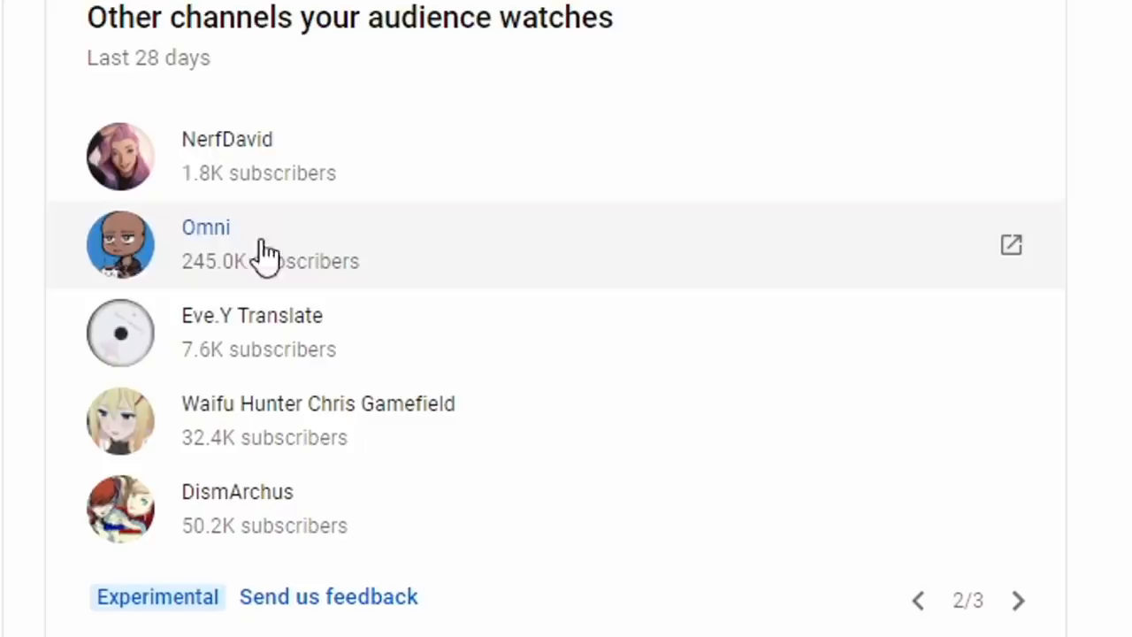
mouse_move(258, 463)
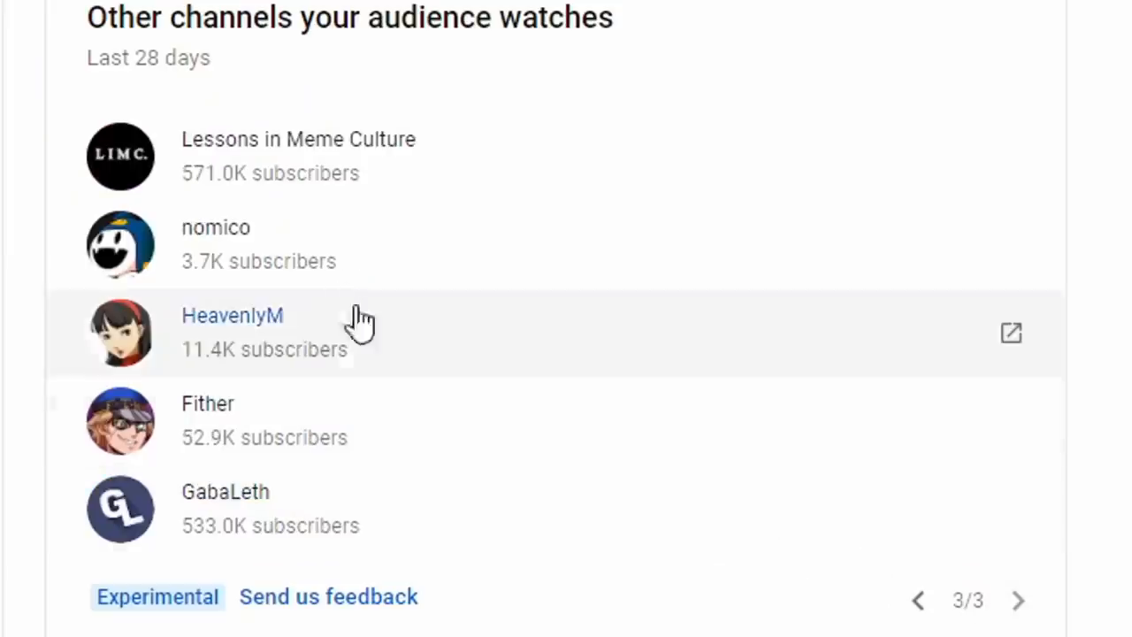
mouse_move(334, 138)
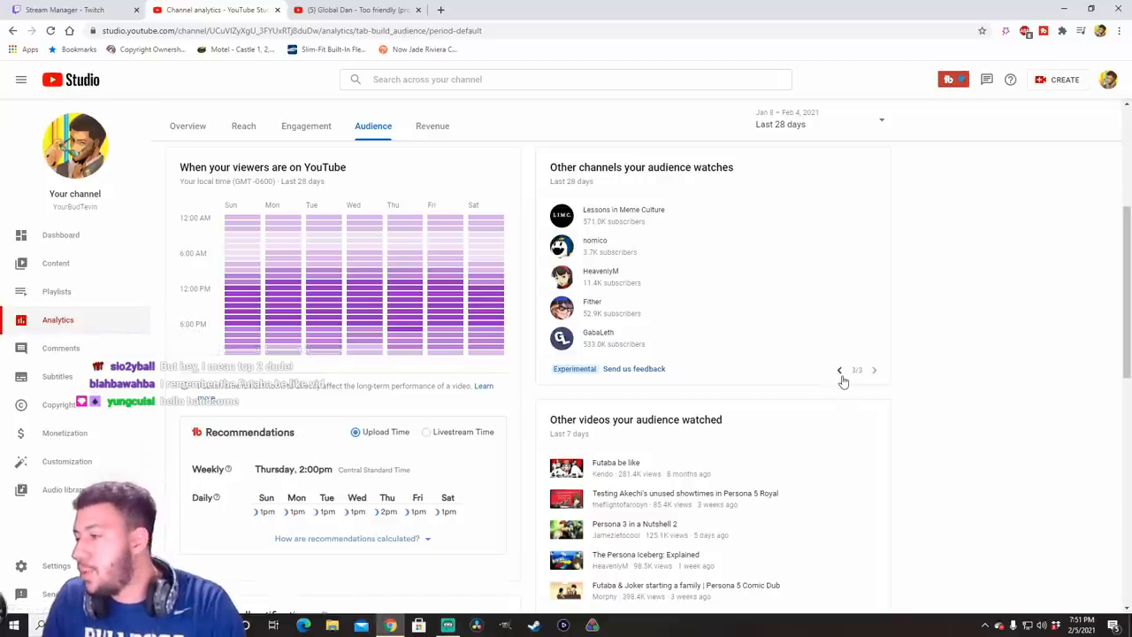
scroll("down", 3)
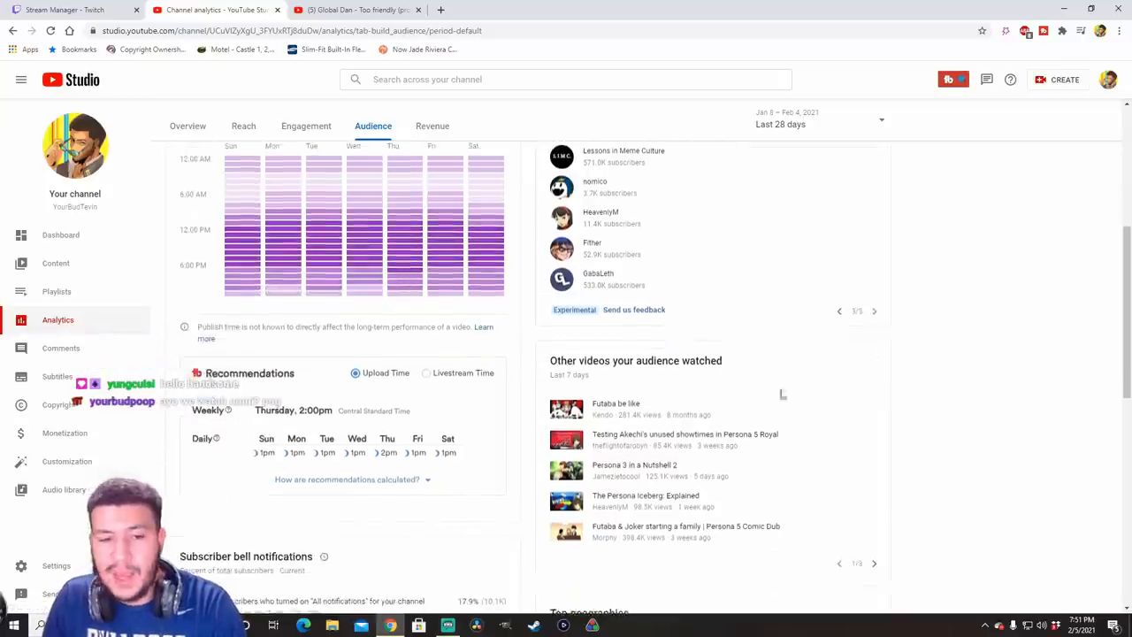
scroll("down", 3)
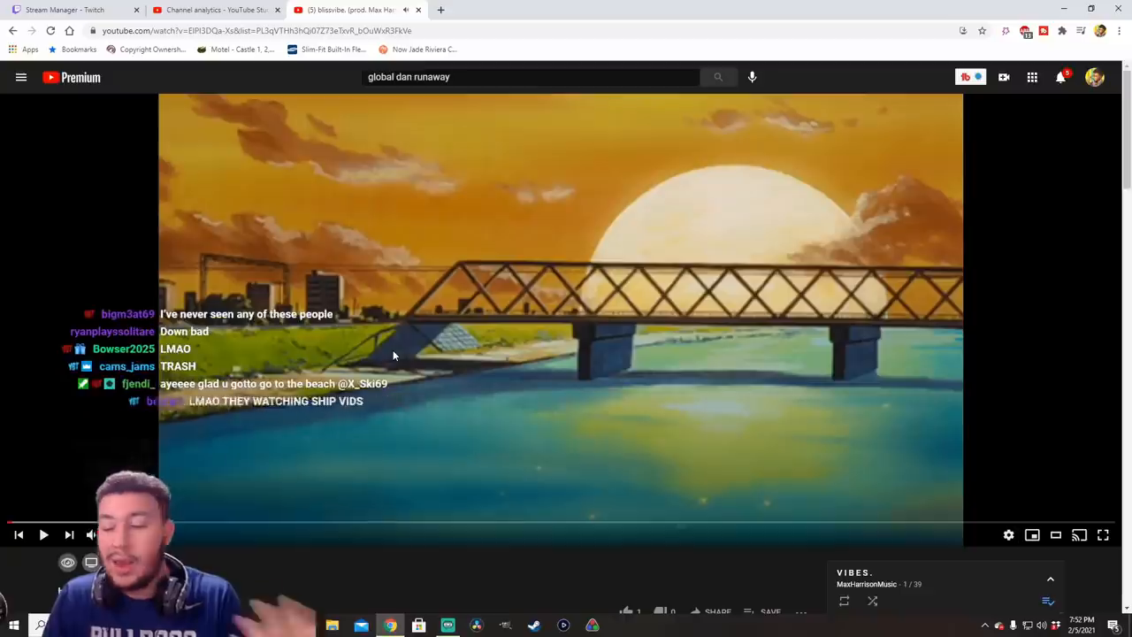
- Return to the YouTube tab where the playlist video is playing
left_click(212, 11)
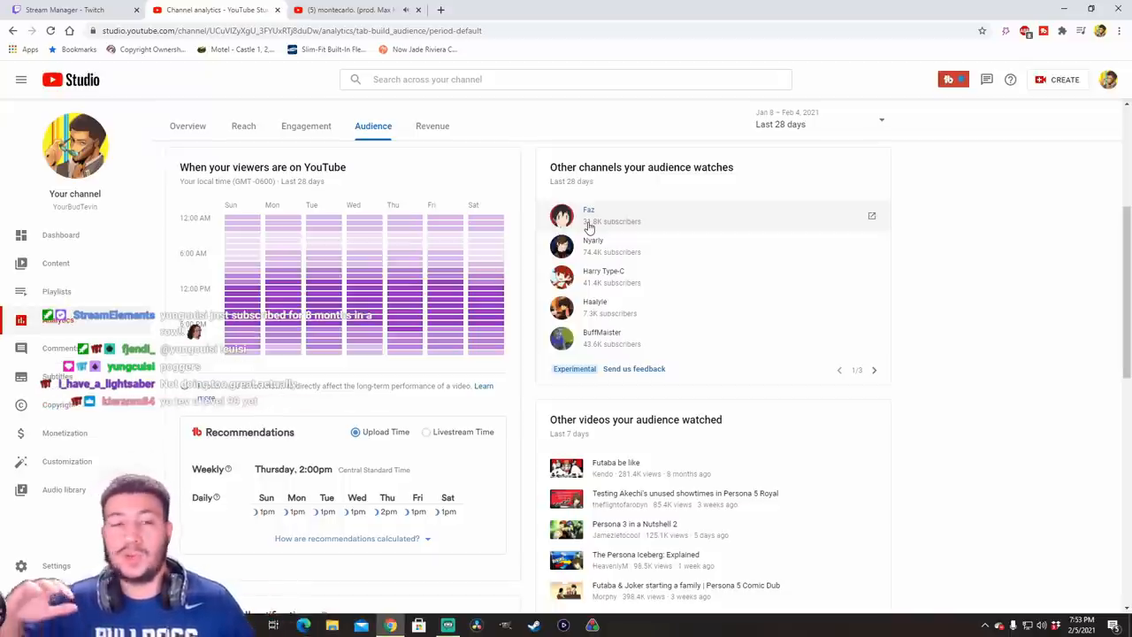
mouse_move(531, 262)
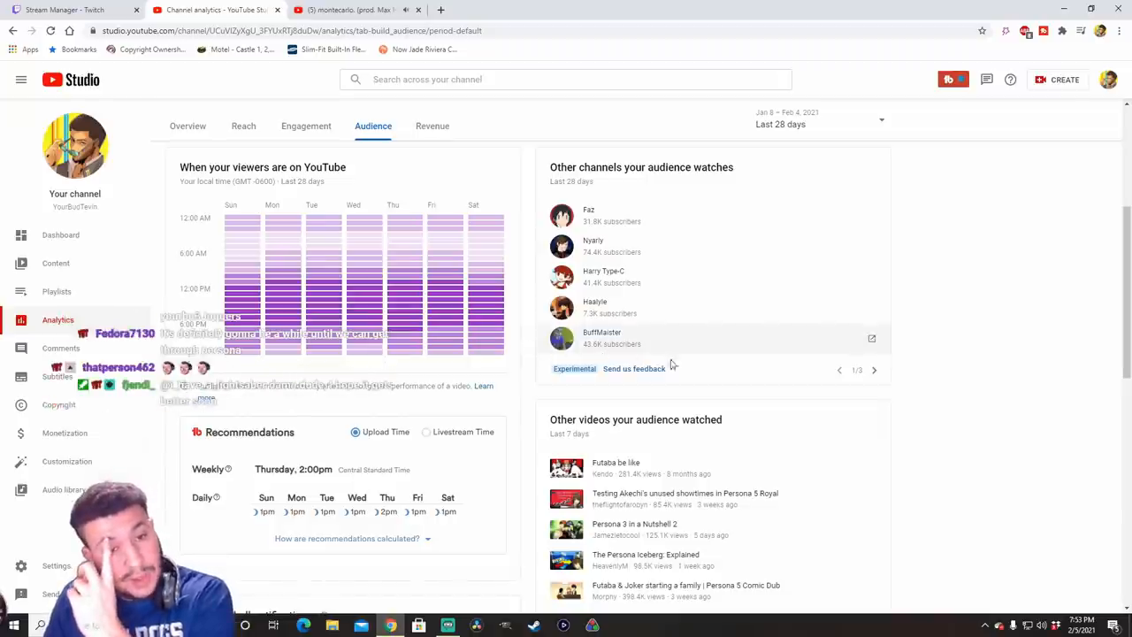
left_click(874, 369)
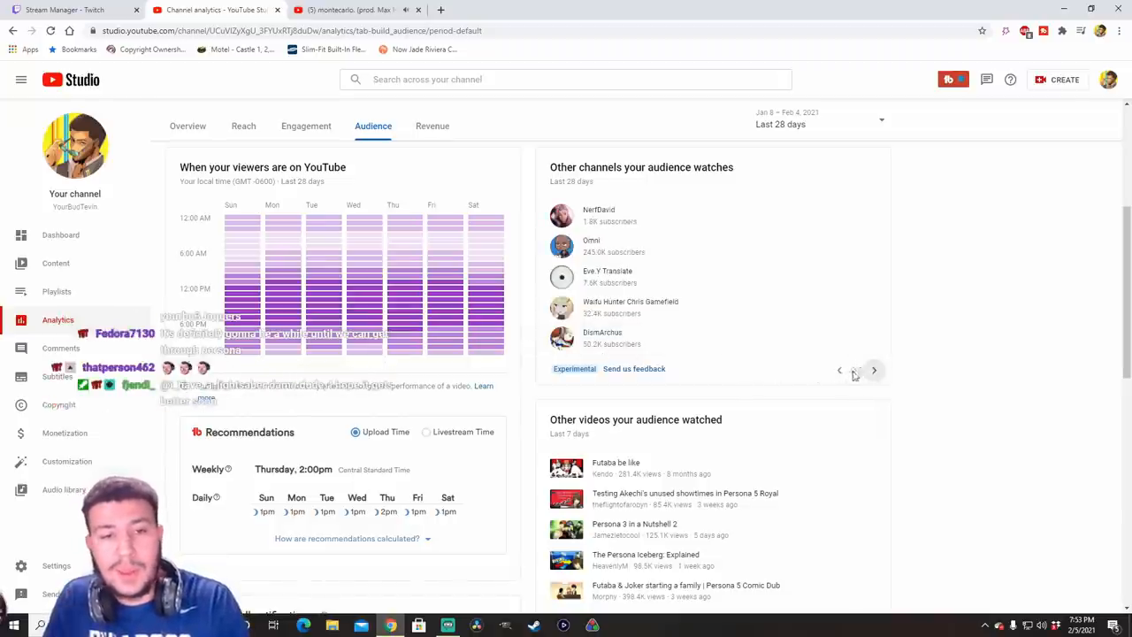
left_click(874, 370)
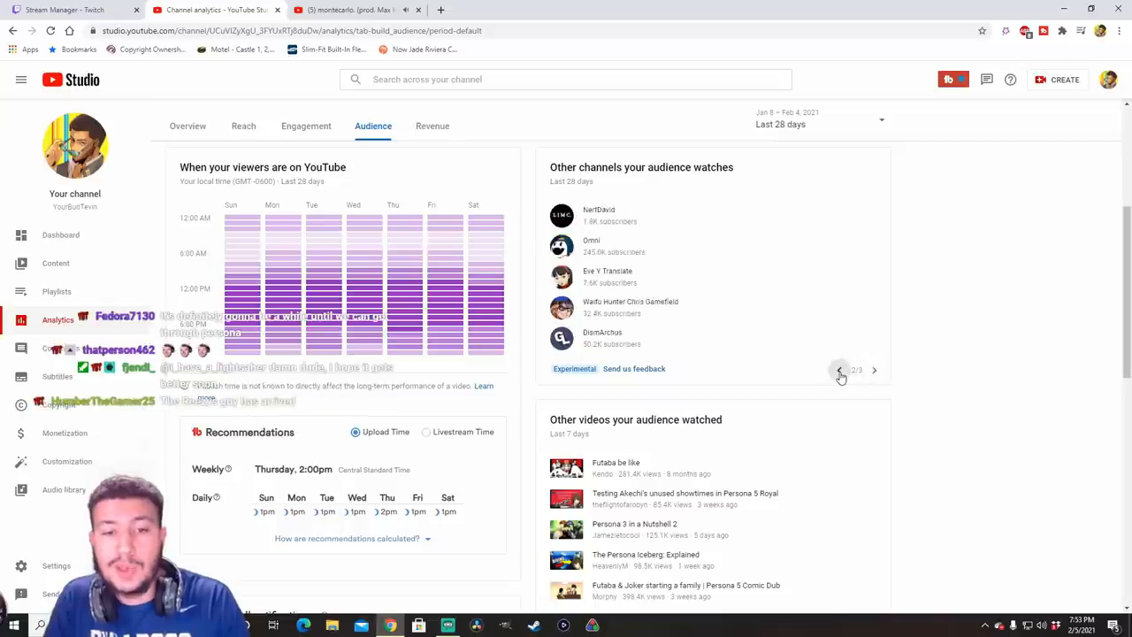
left_click(838, 370)
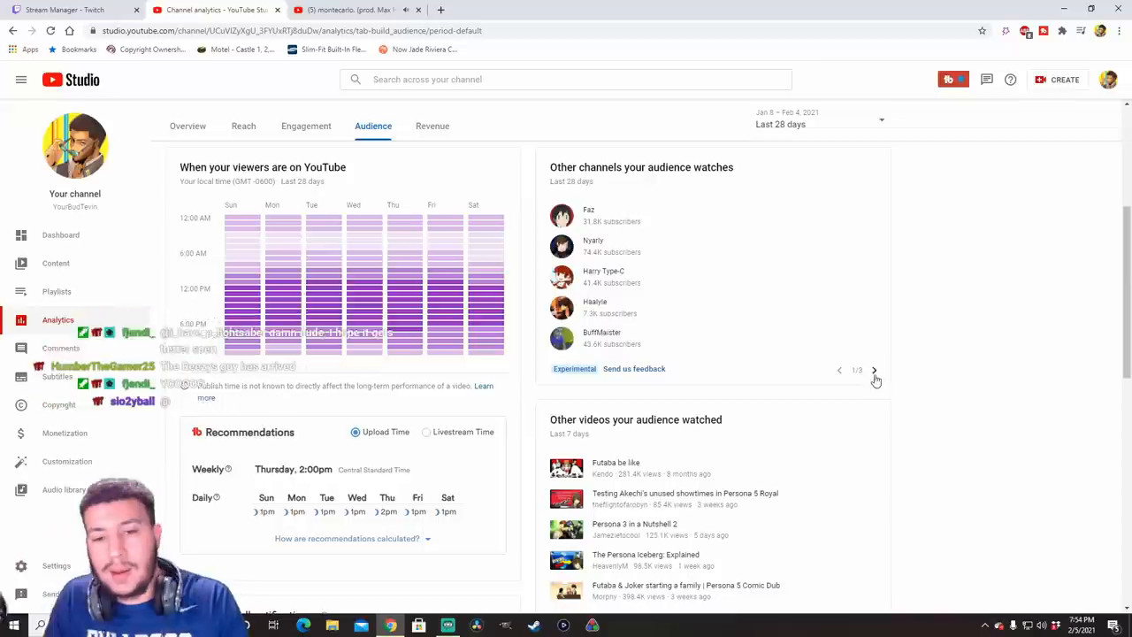
left_click(874, 370)
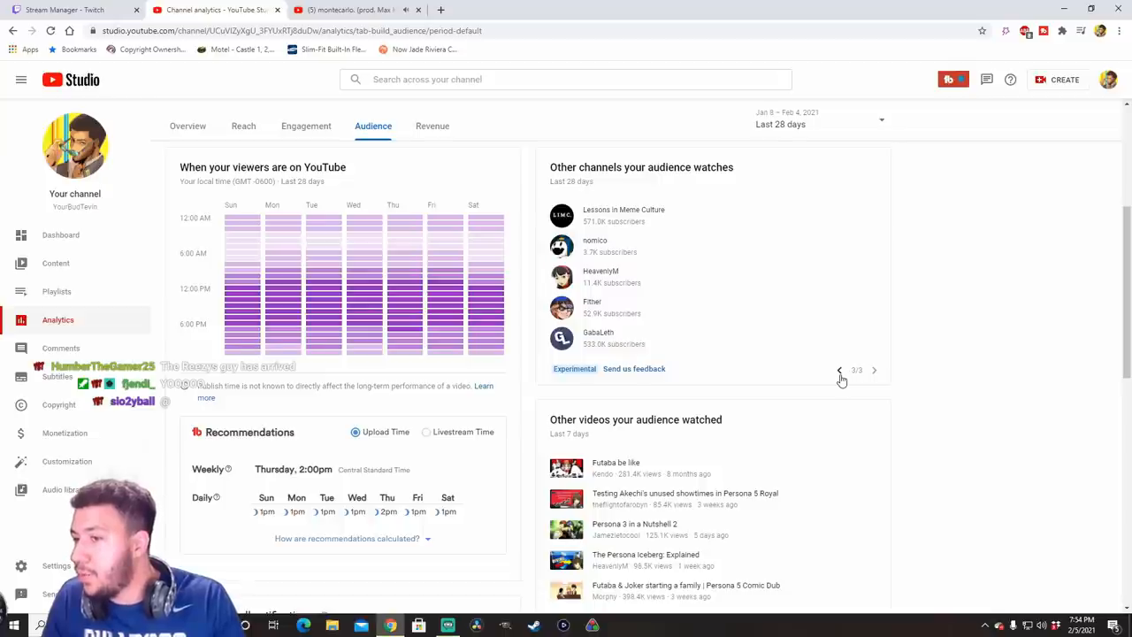
left_click(838, 370)
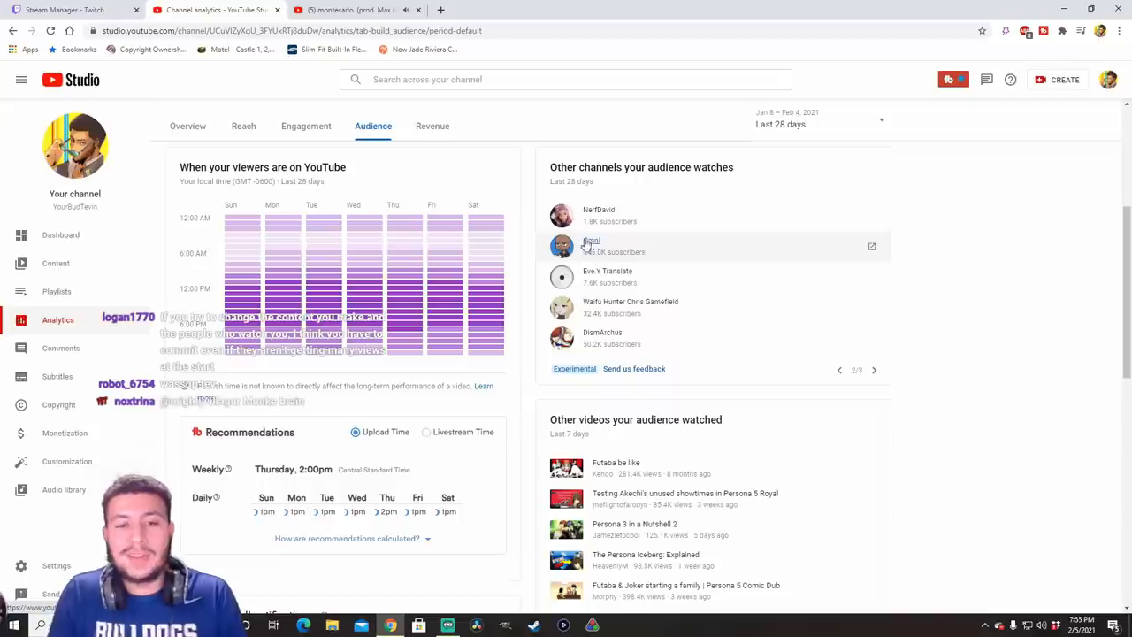
left_click(838, 369)
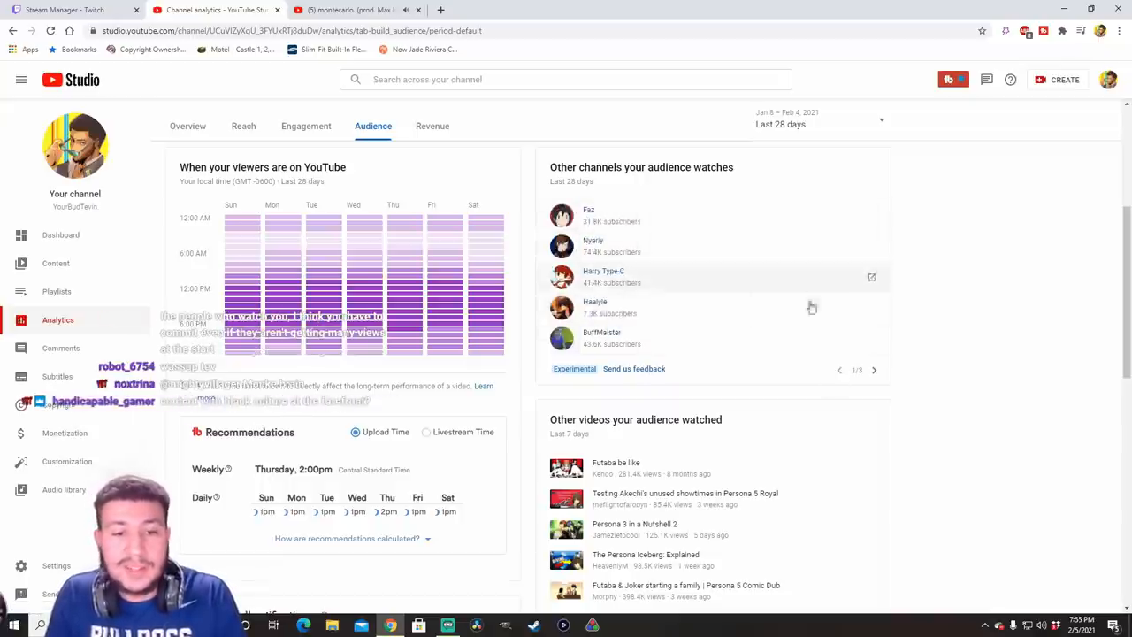
left_click(874, 370)
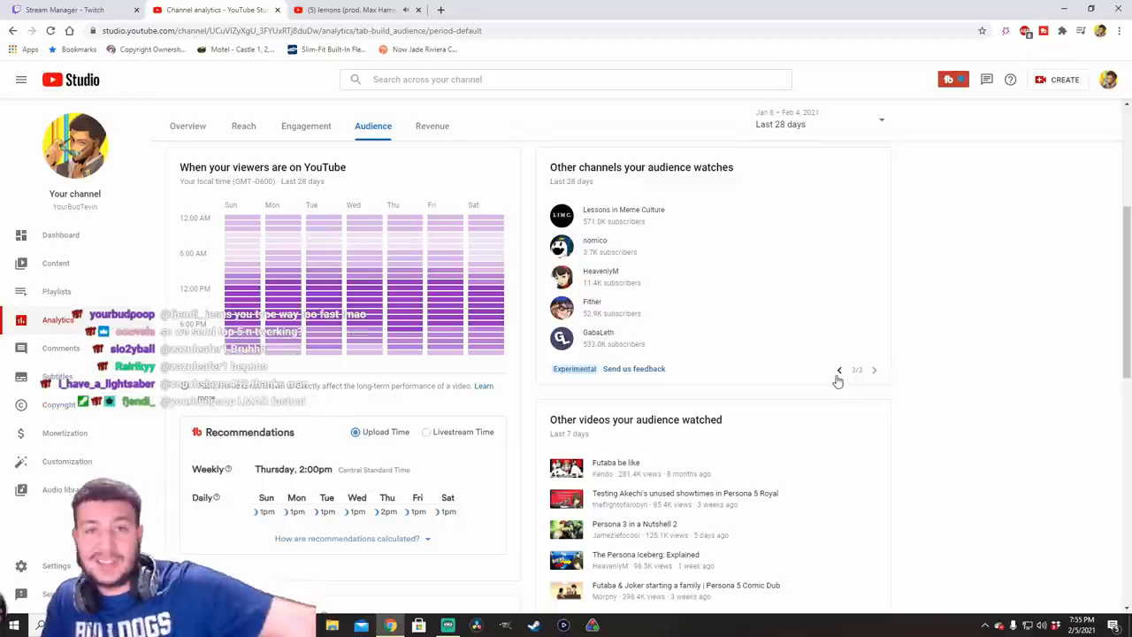
left_click(873, 370)
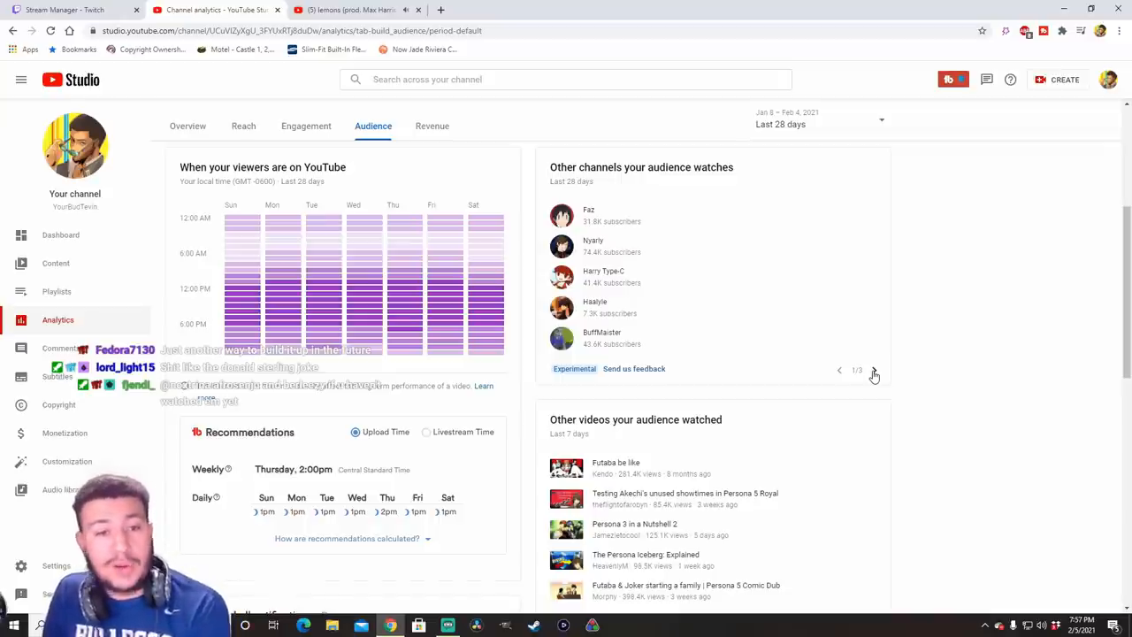
left_click(874, 369)
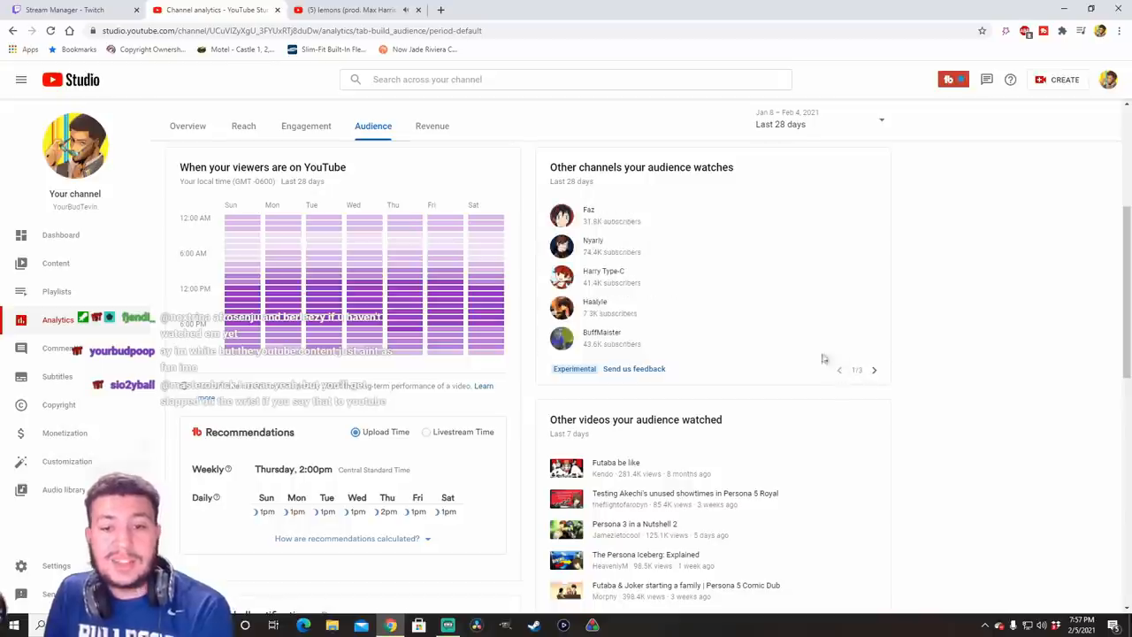
mouse_move(649, 343)
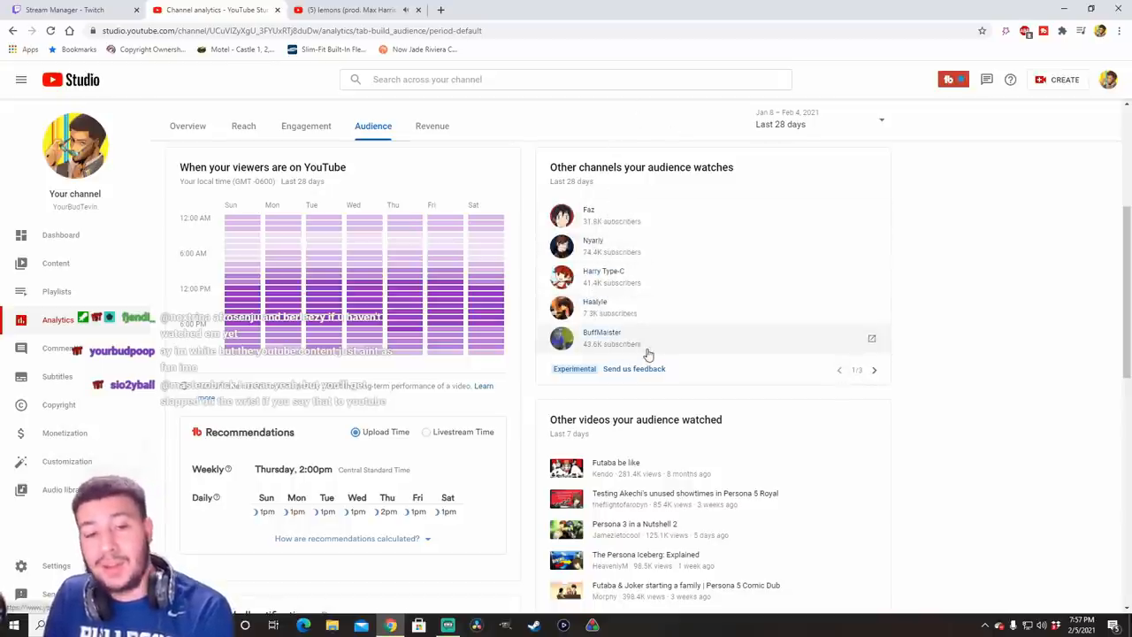
left_click(873, 369)
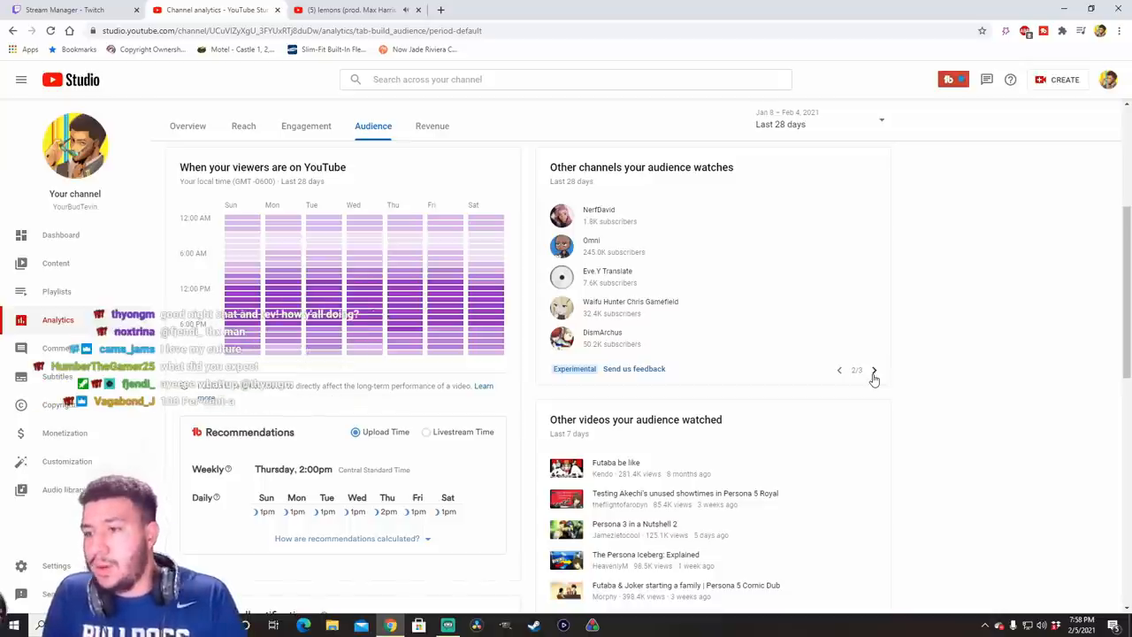
left_click(873, 370)
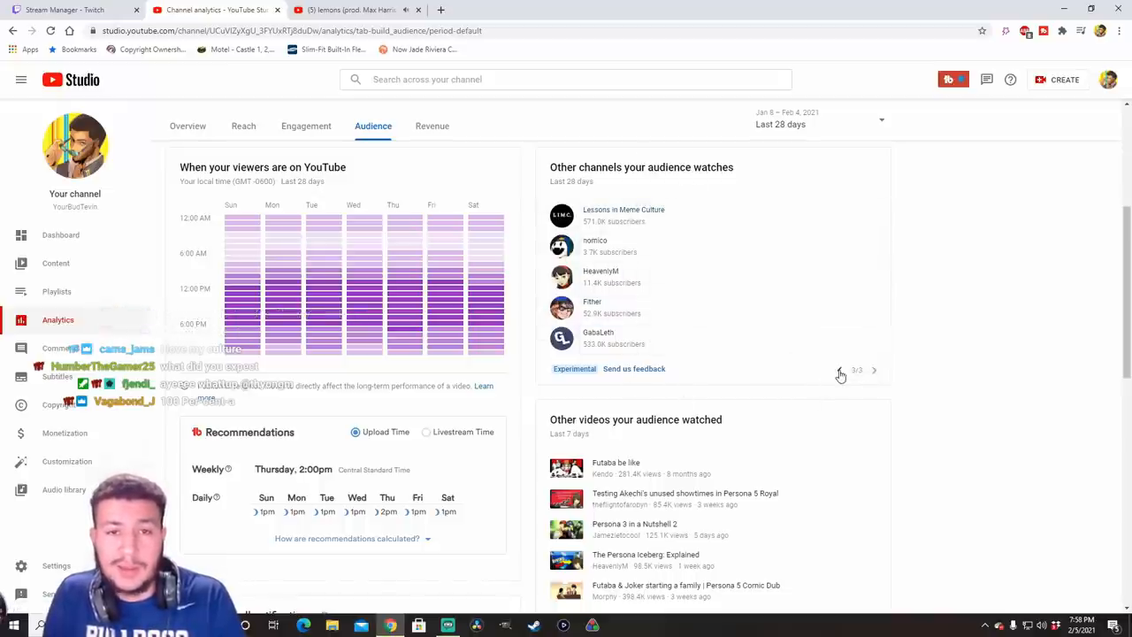
left_click(874, 370)
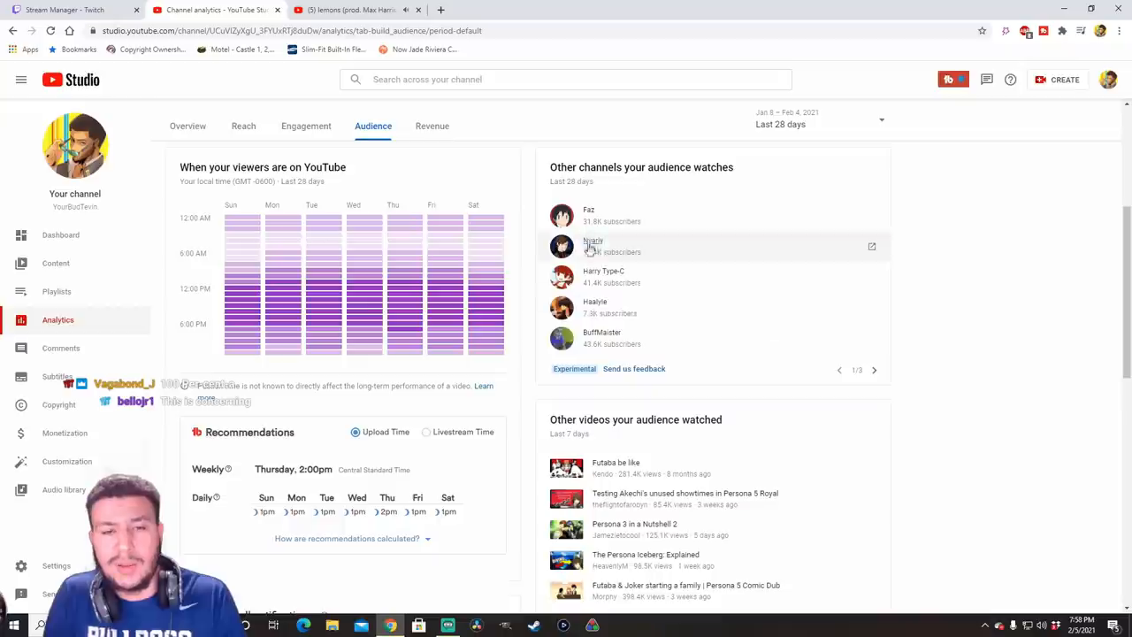
- Show the Audience tab with viewer activity times for the last 28 days
left_click(873, 370)
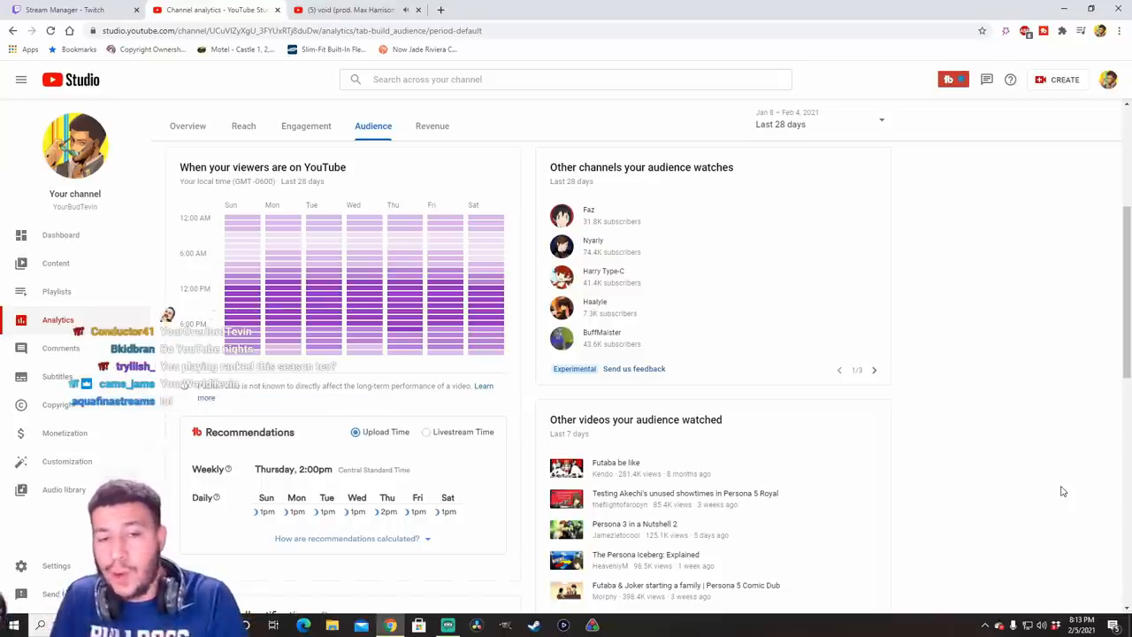
- Show Channel content Uploads and scroll to November and December 2020 videos with views and comments
left_click(55, 262)
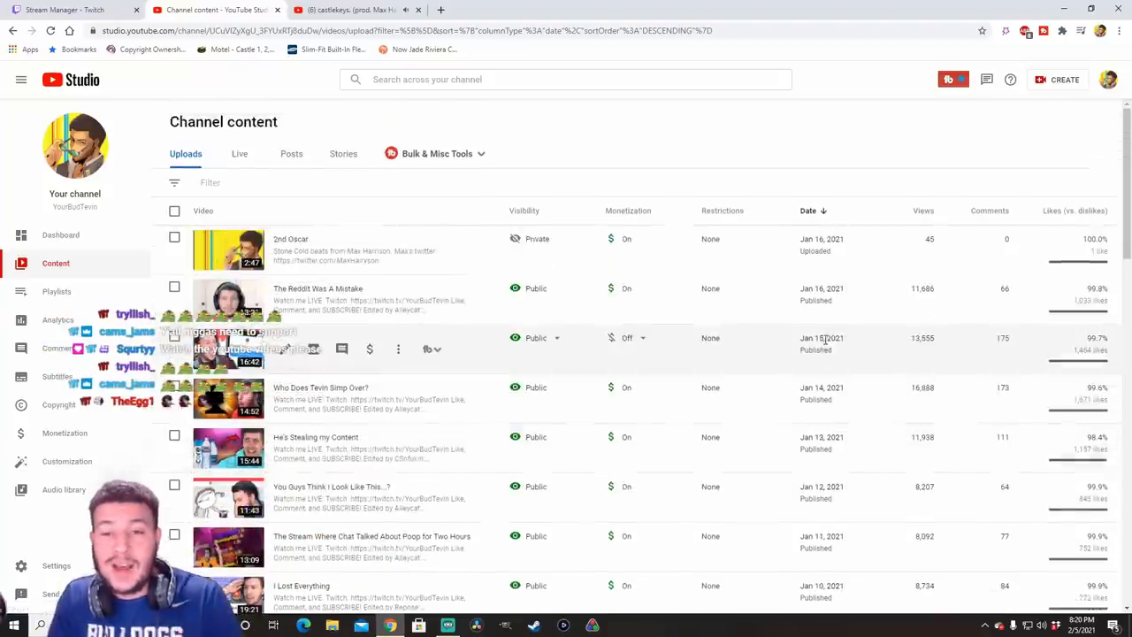
scroll("down", 3)
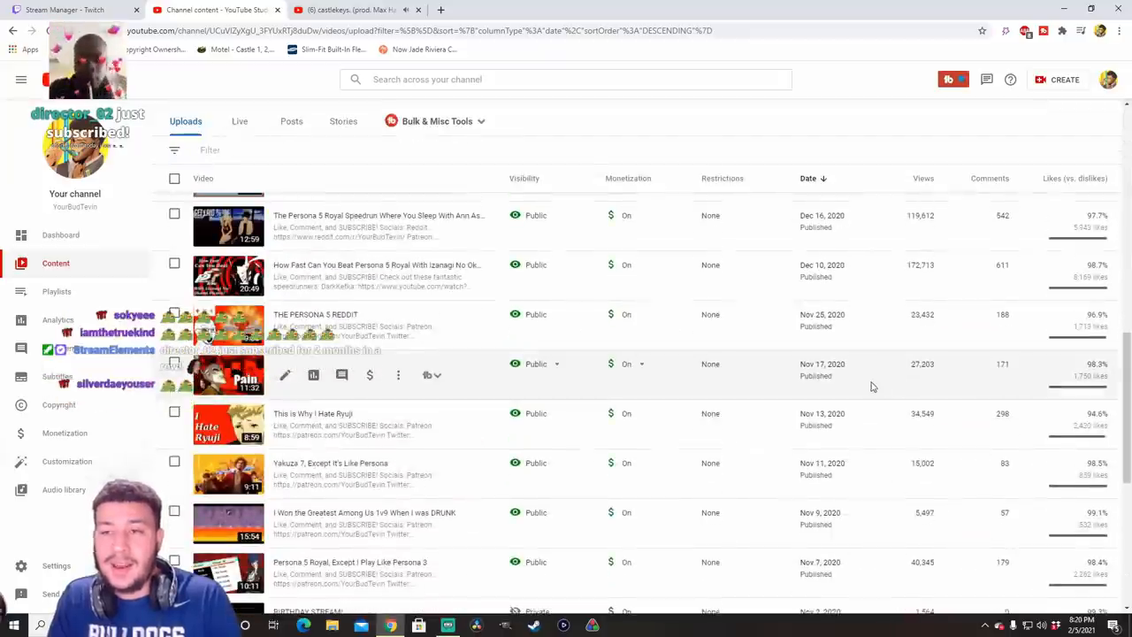